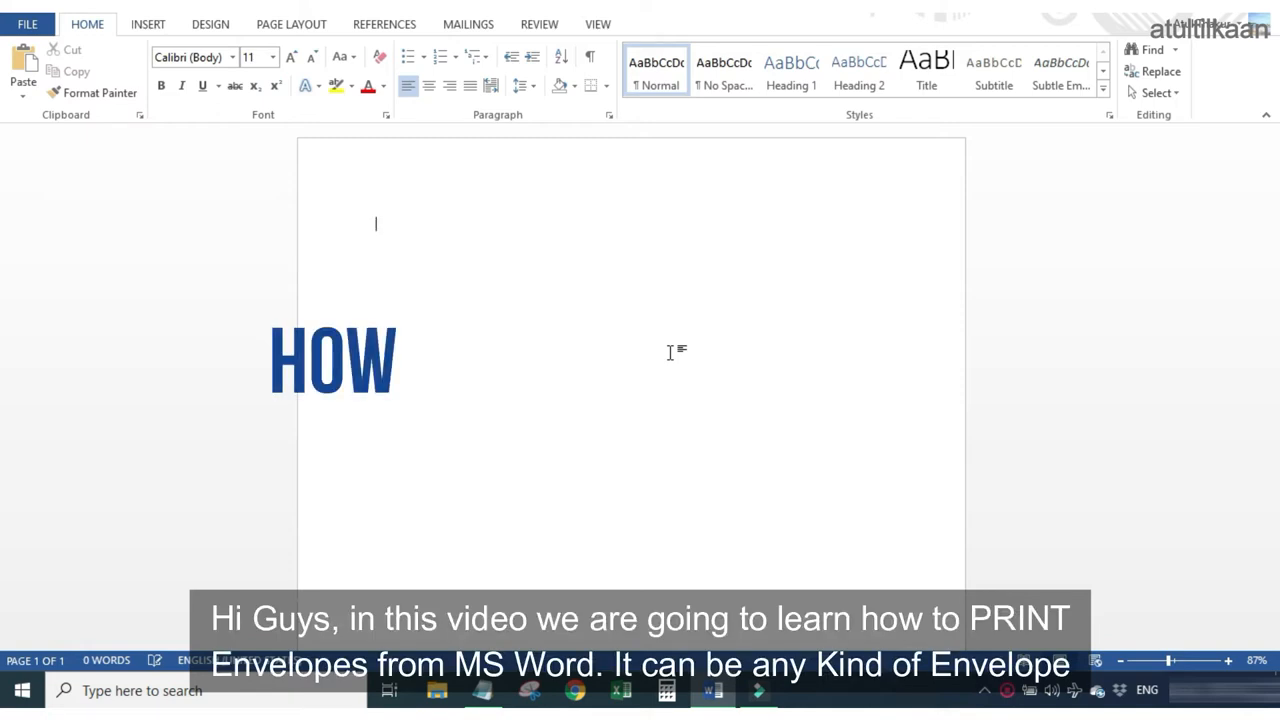
- Enter the document heading text about printing envelopes
type("TO")
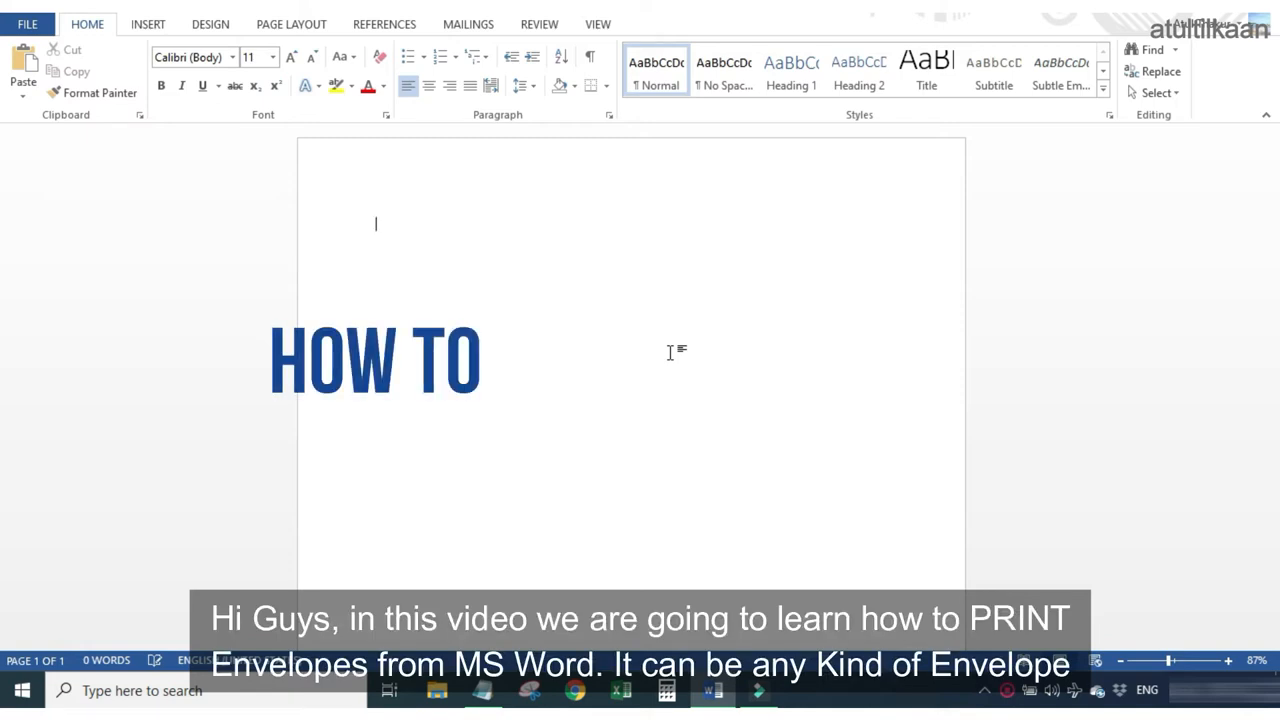
type("PRI")
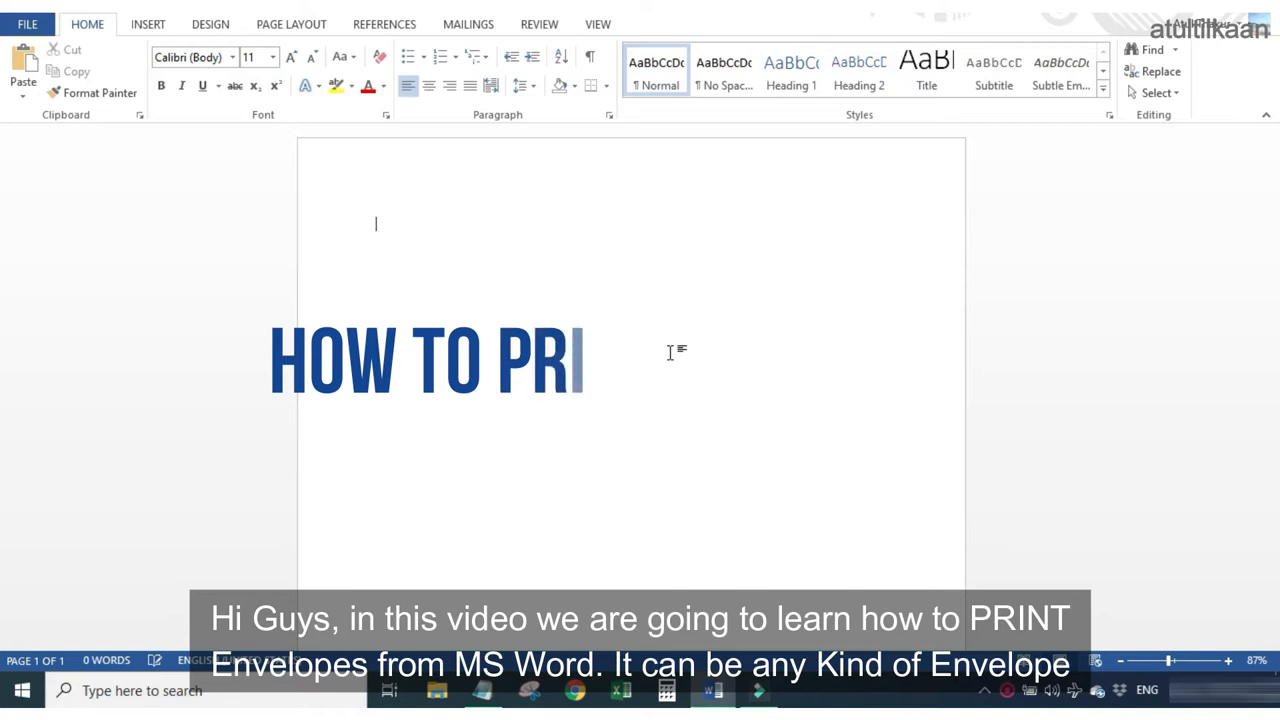
type("INT")
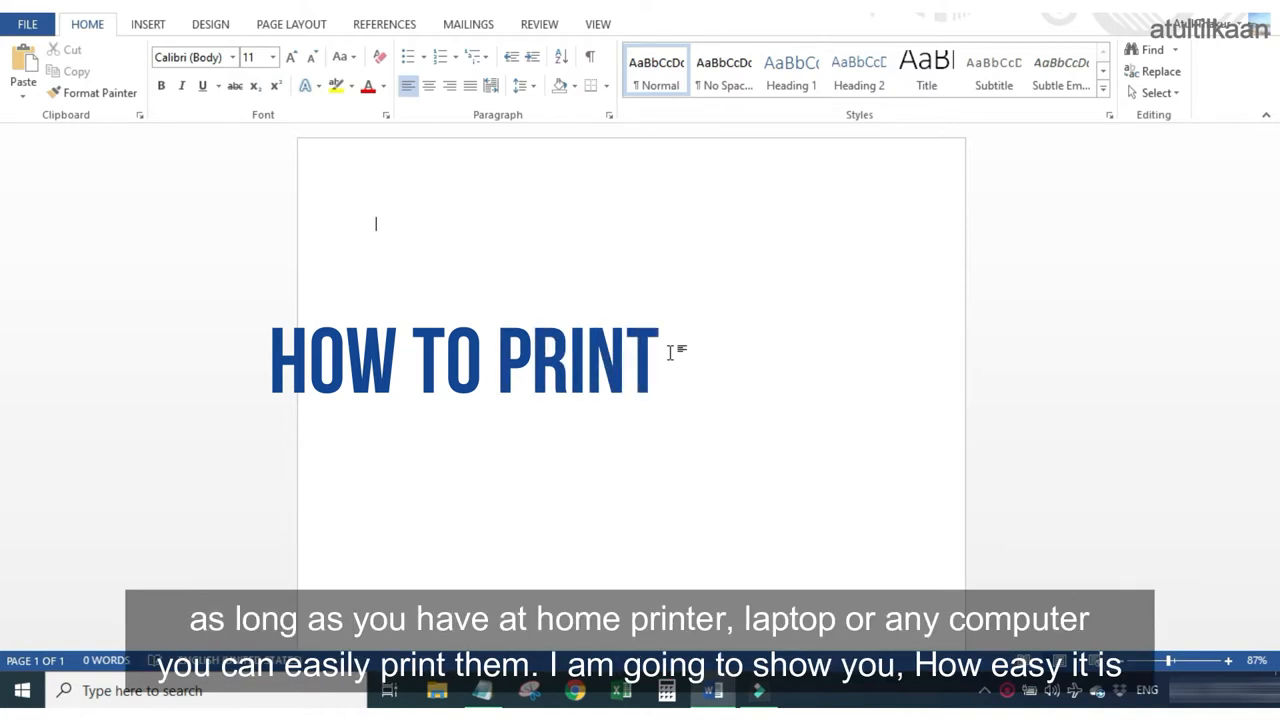
type("ENVELO")
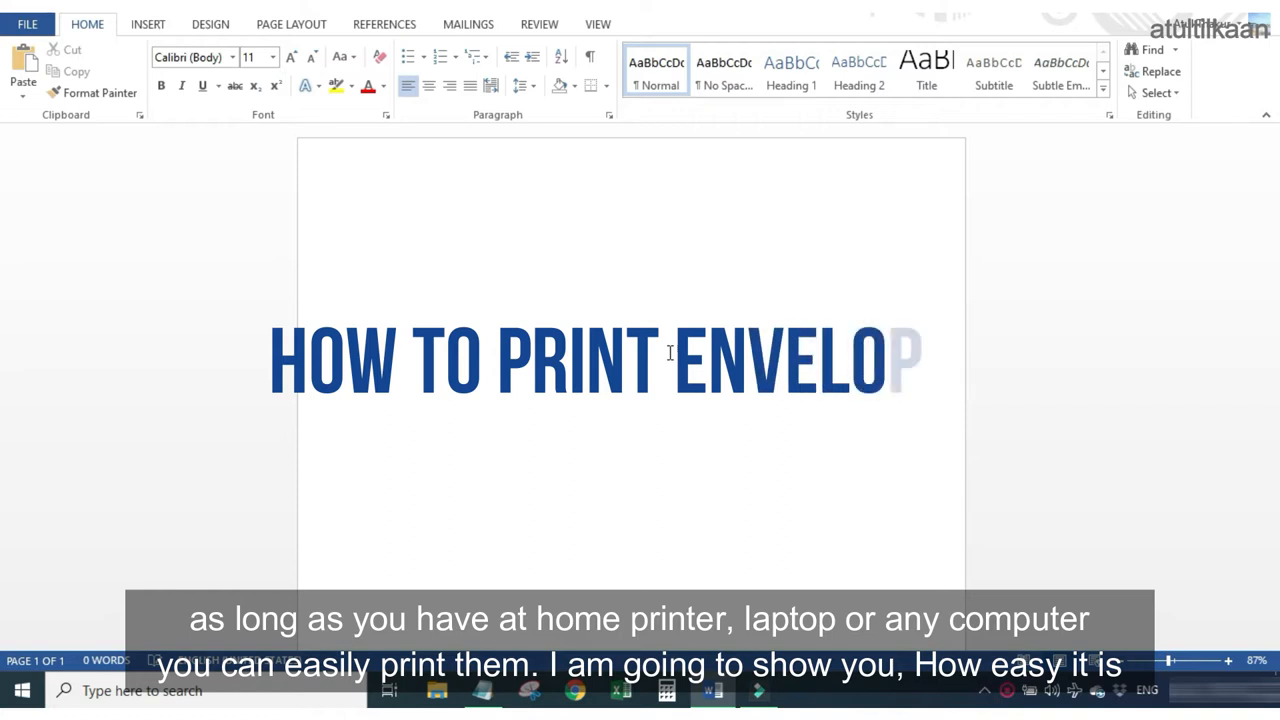
type("PE?")
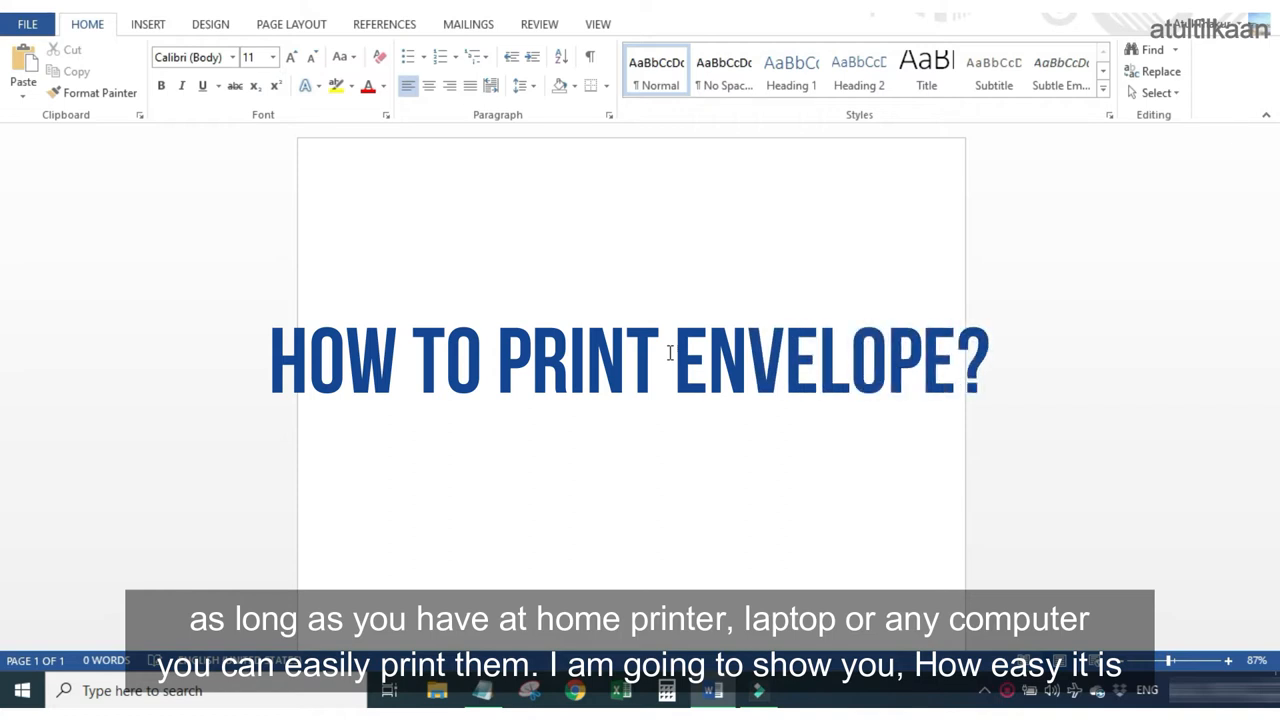
left_click(376, 224)
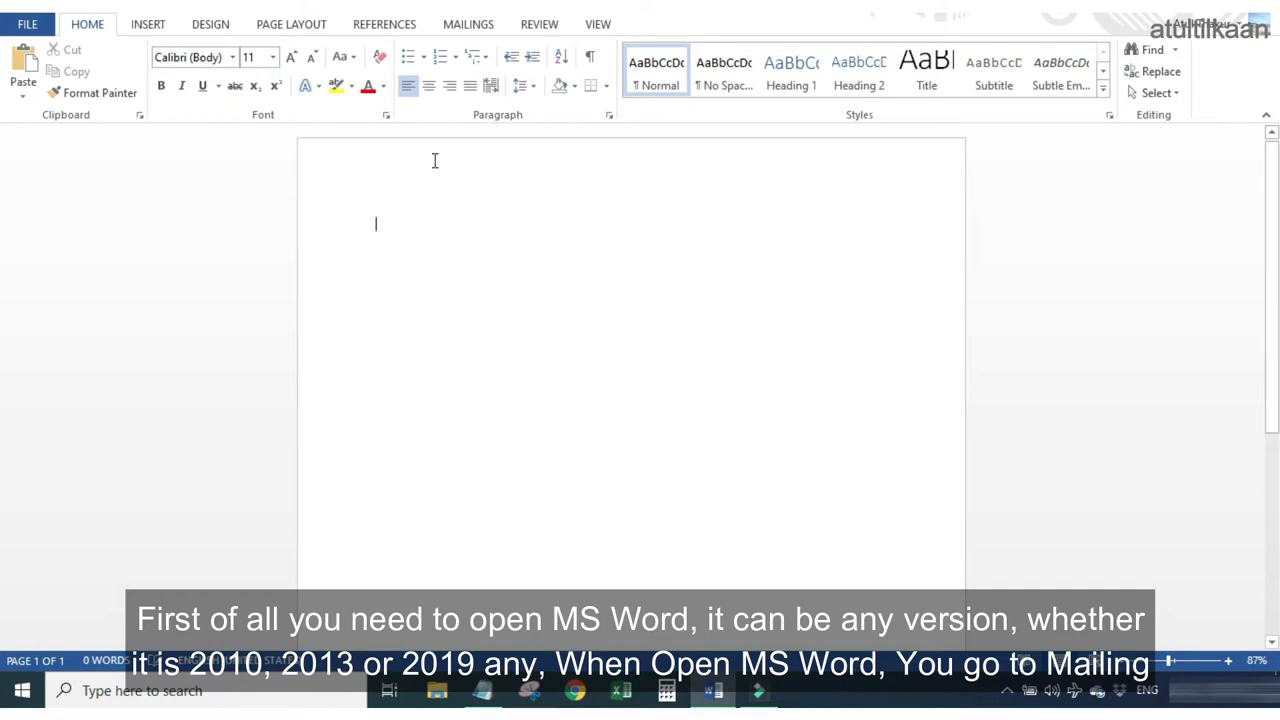
- Launch the Envelopes command from the Mailings tools
left_click(468, 24)
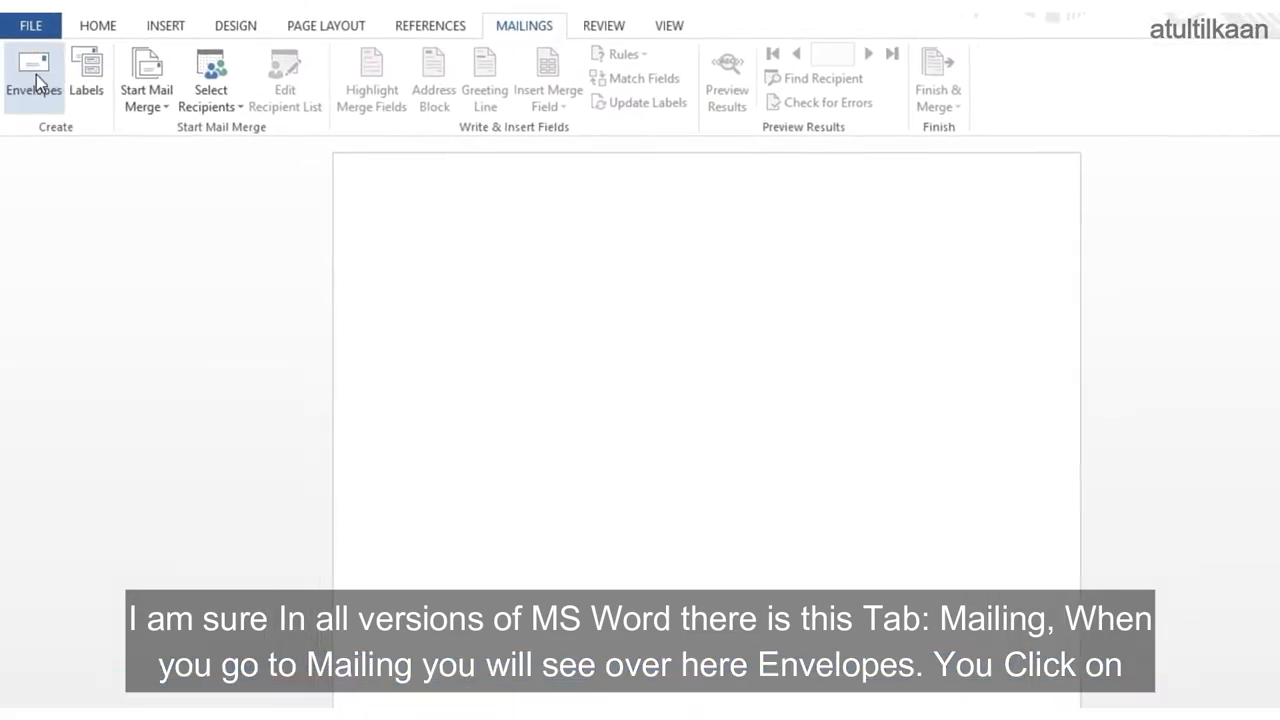
mouse_move(32, 76)
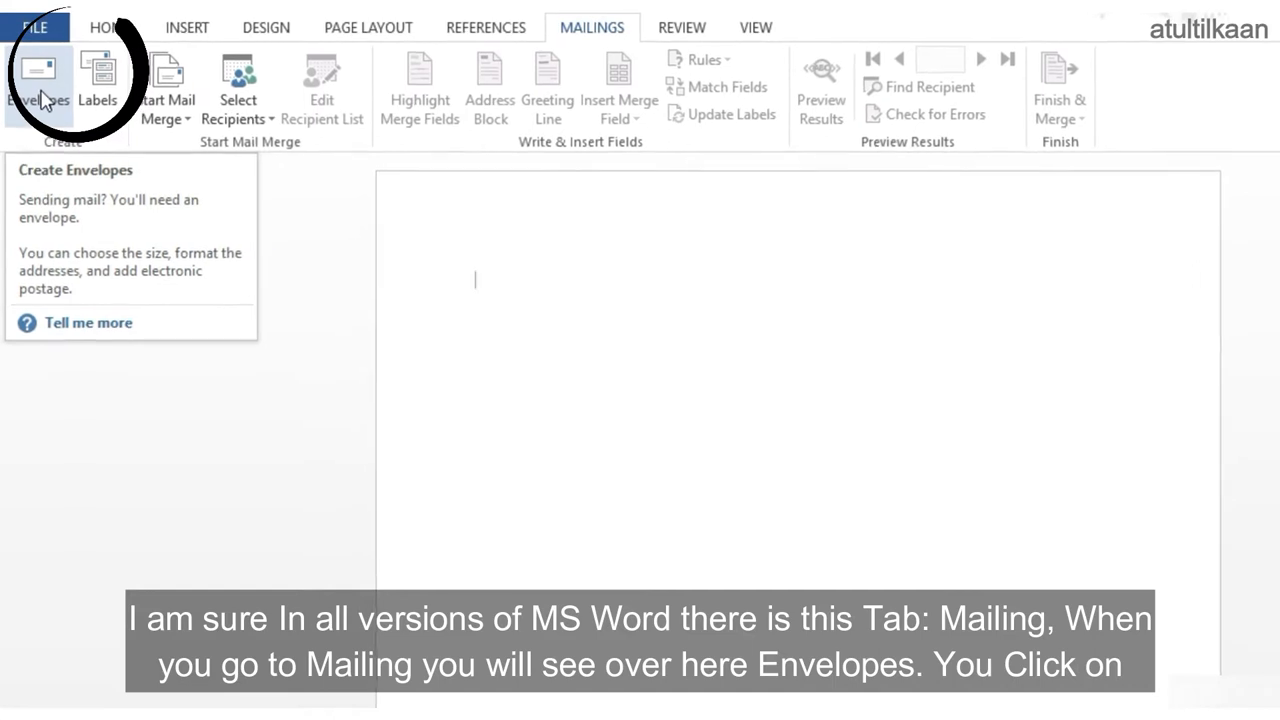
left_click(38, 76)
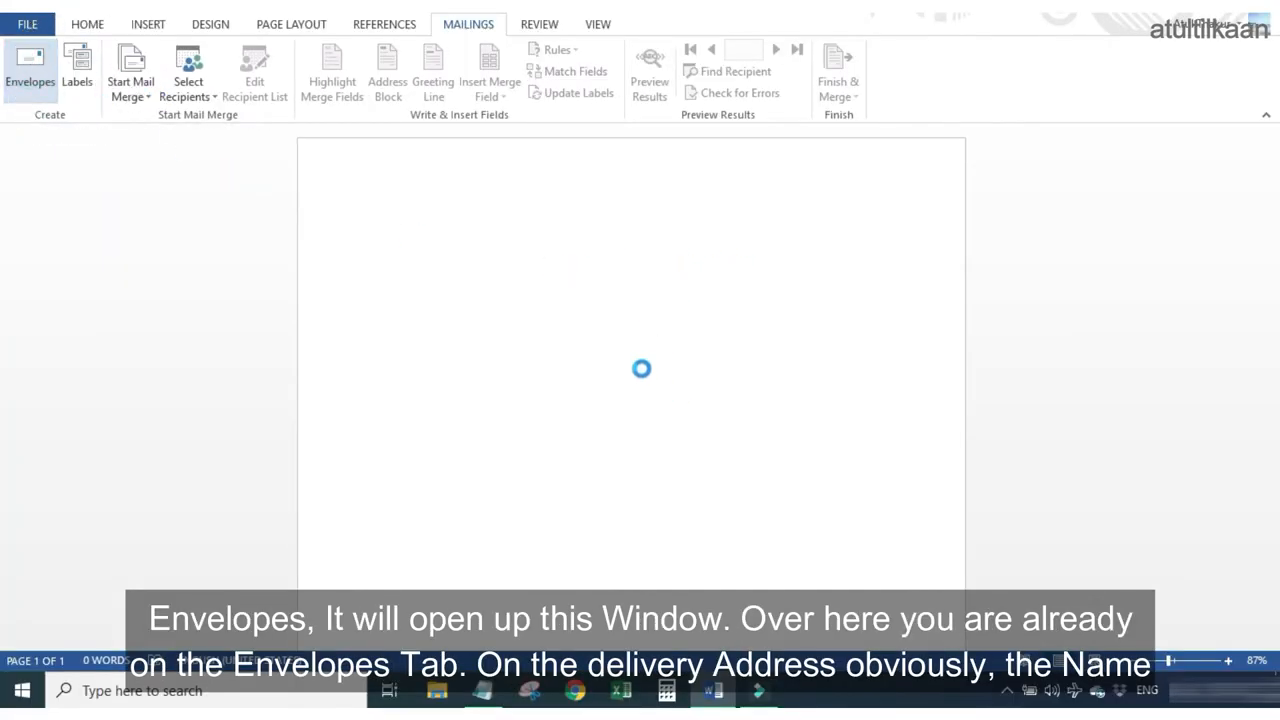
- Fill the delivery address for Mr. ABC and the return address from XYZ
left_click(30, 70)
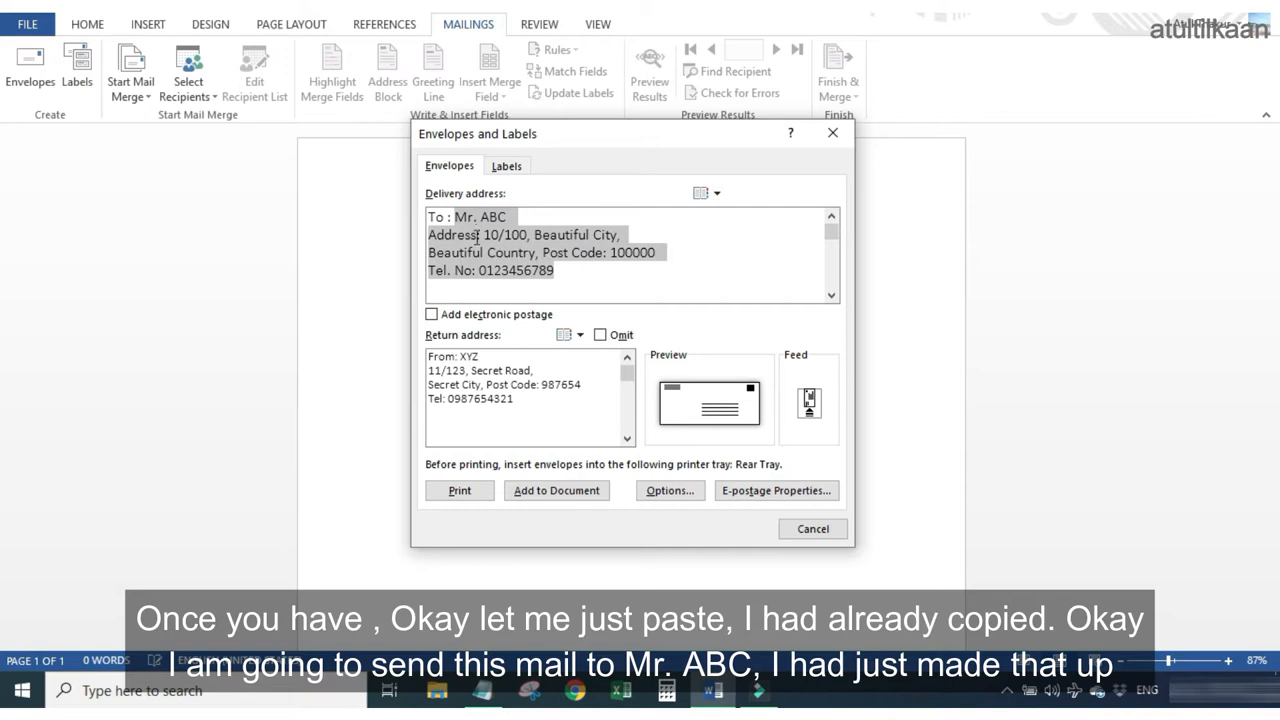
left_click(558, 270)
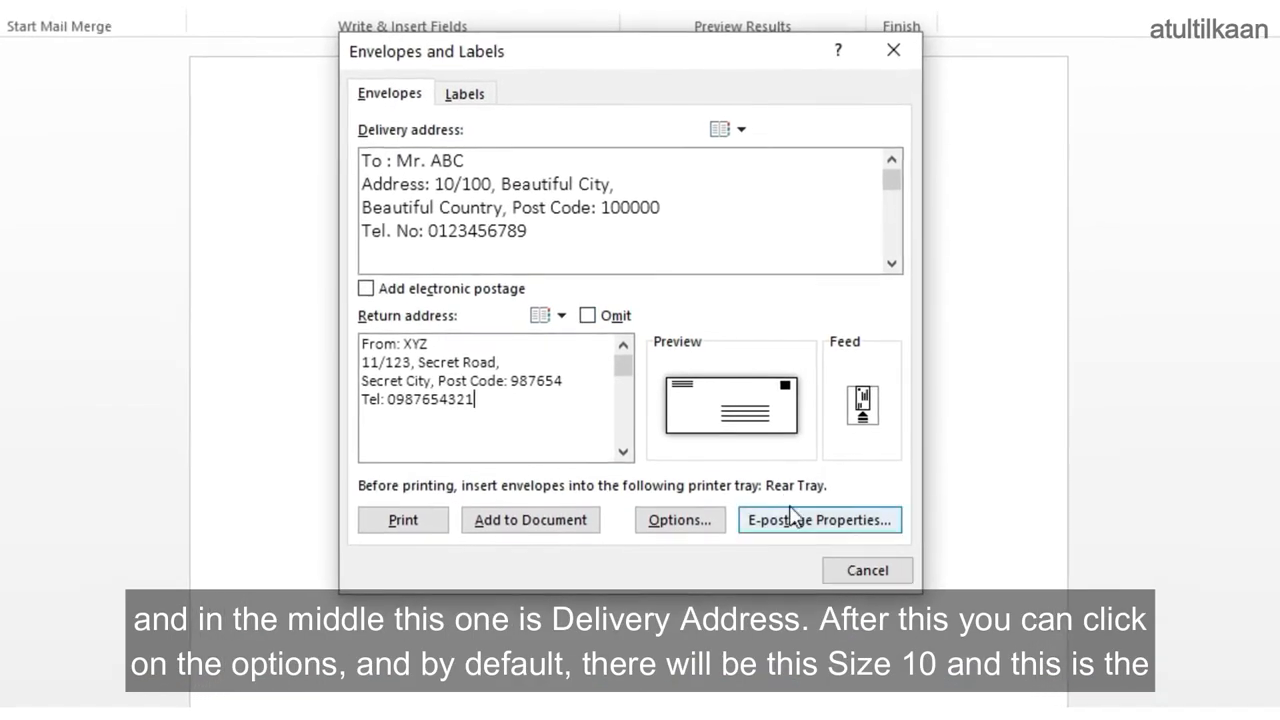
- Review Envelope Options with Size 10 envelope and the delivery address font settings
left_click(680, 520)
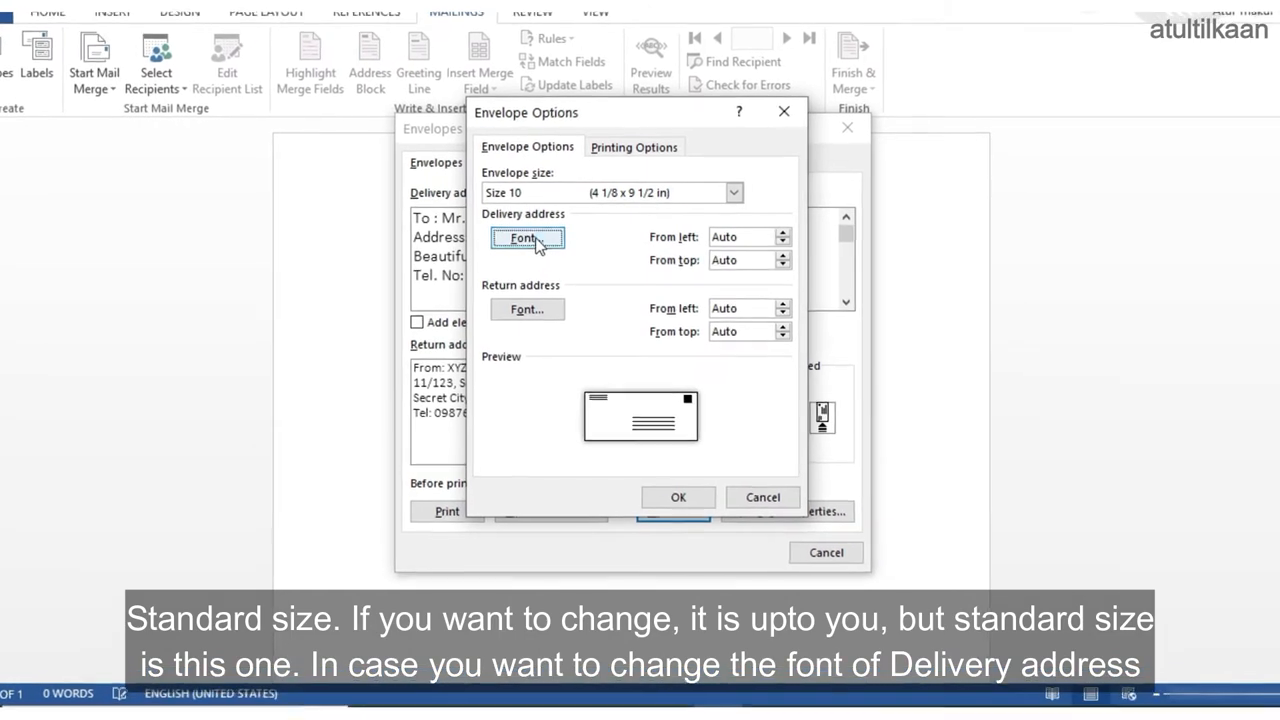
left_click(528, 238)
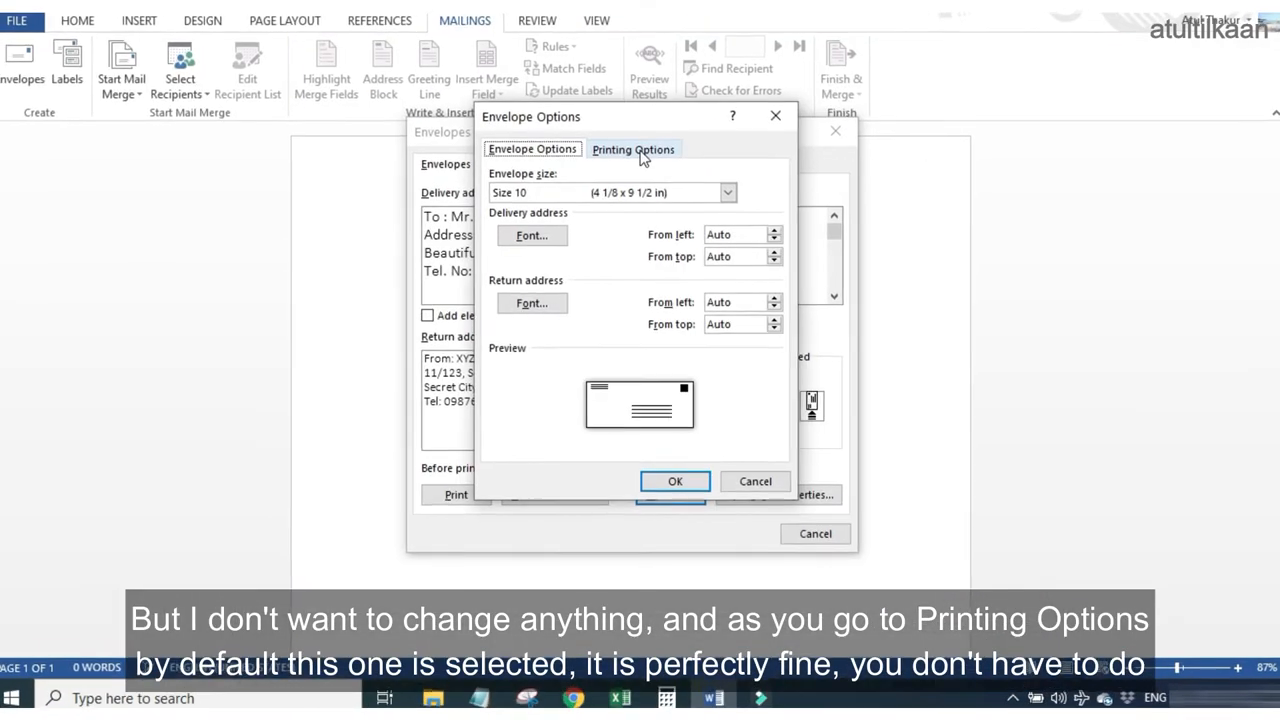
- Choose the face-up rear-tray feed method in Printing Options and confirm
left_click(632, 148)
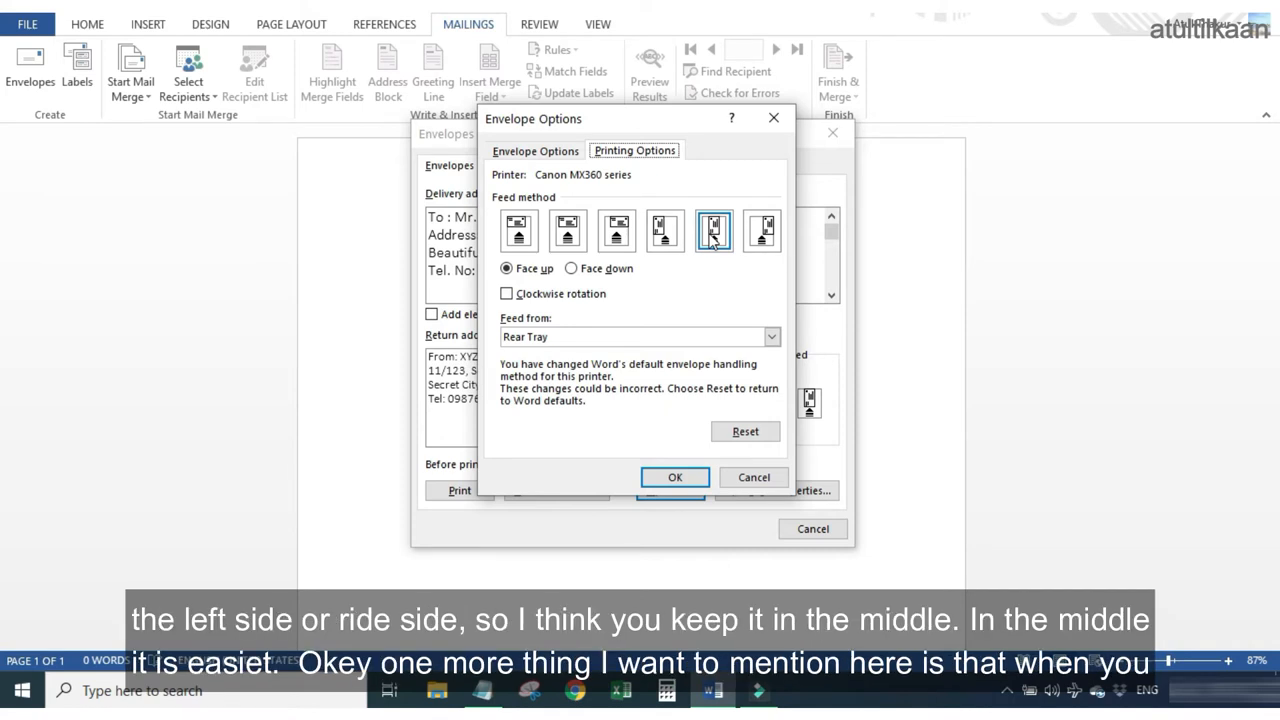
left_click(674, 476)
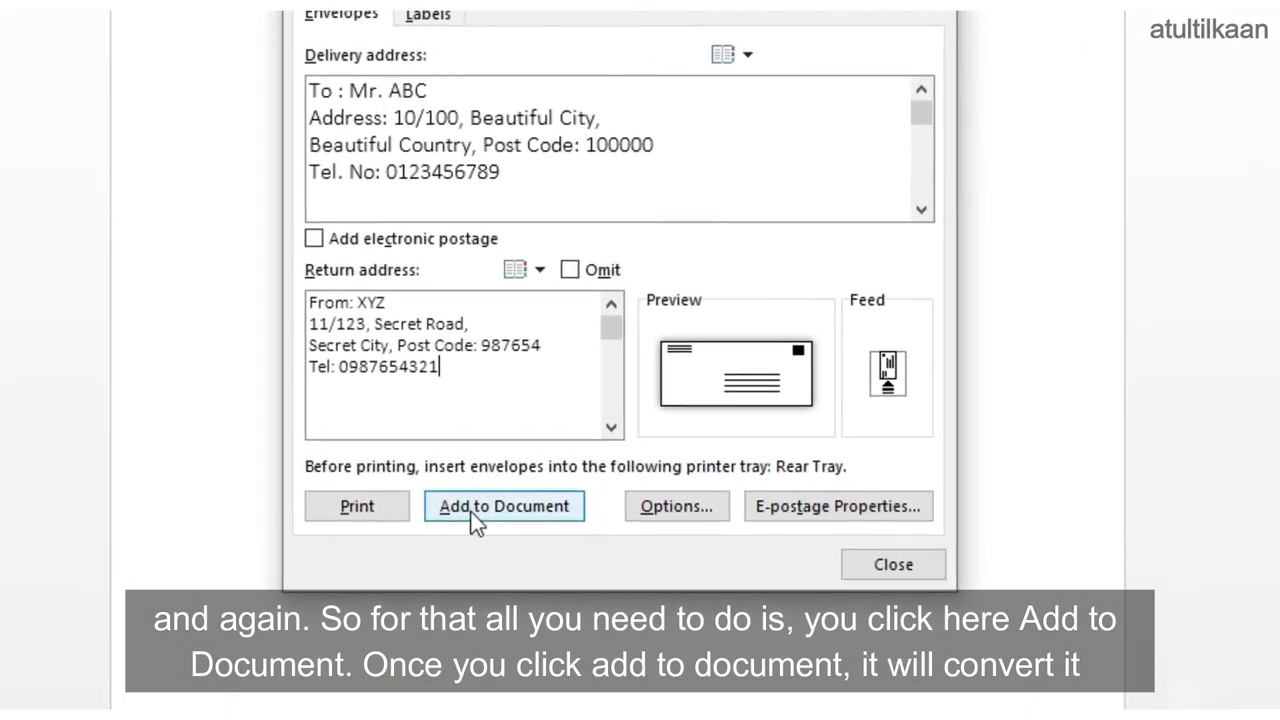
- Add the envelope to the document and go to the File Info page for printing
left_click(504, 506)
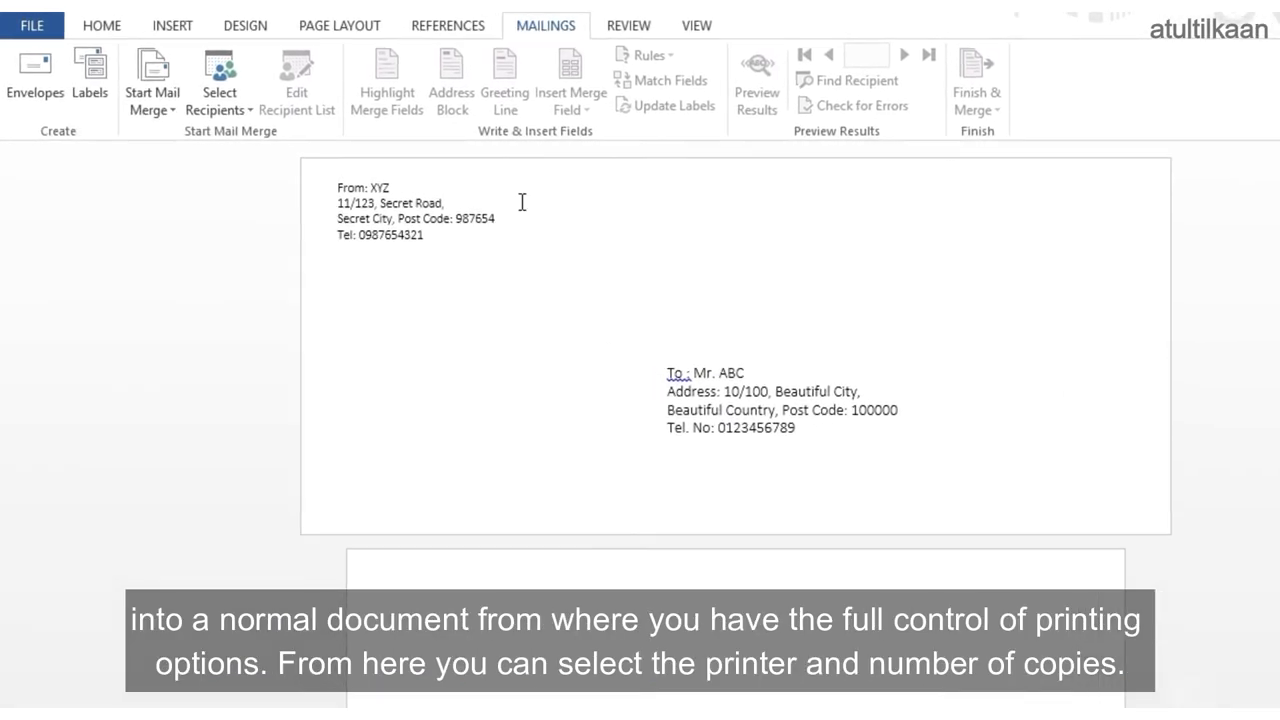
left_click(32, 24)
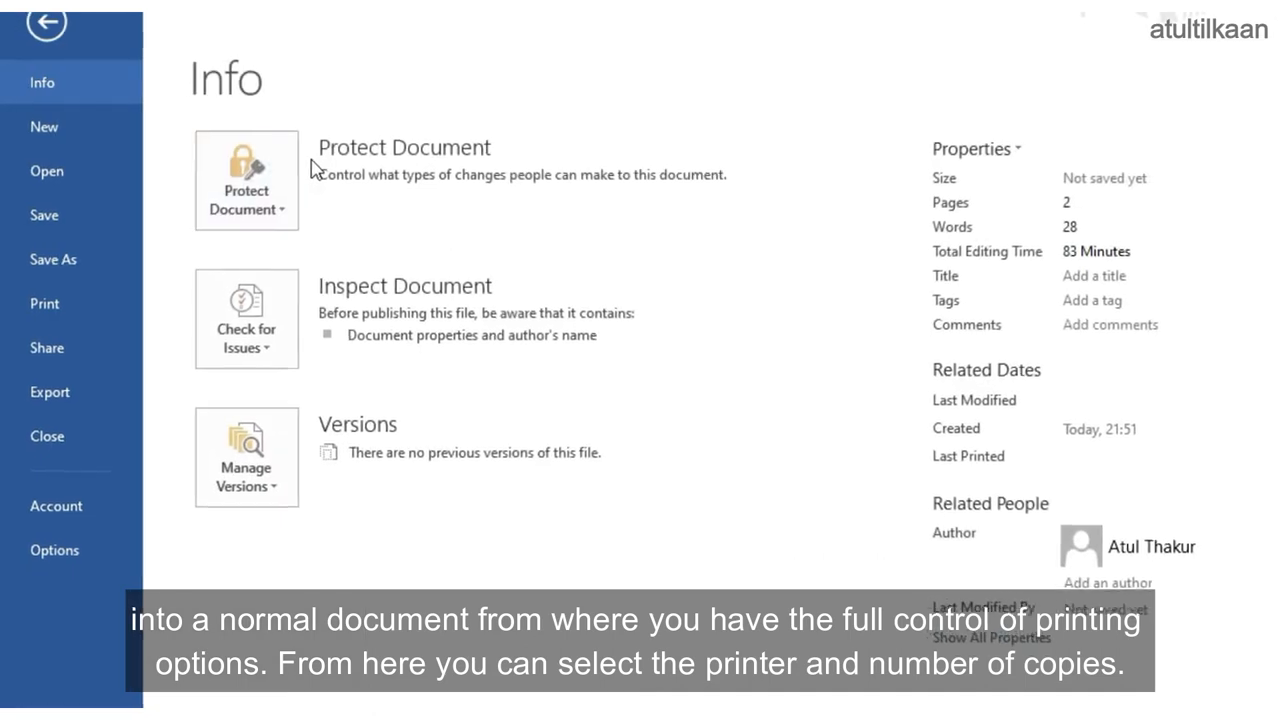